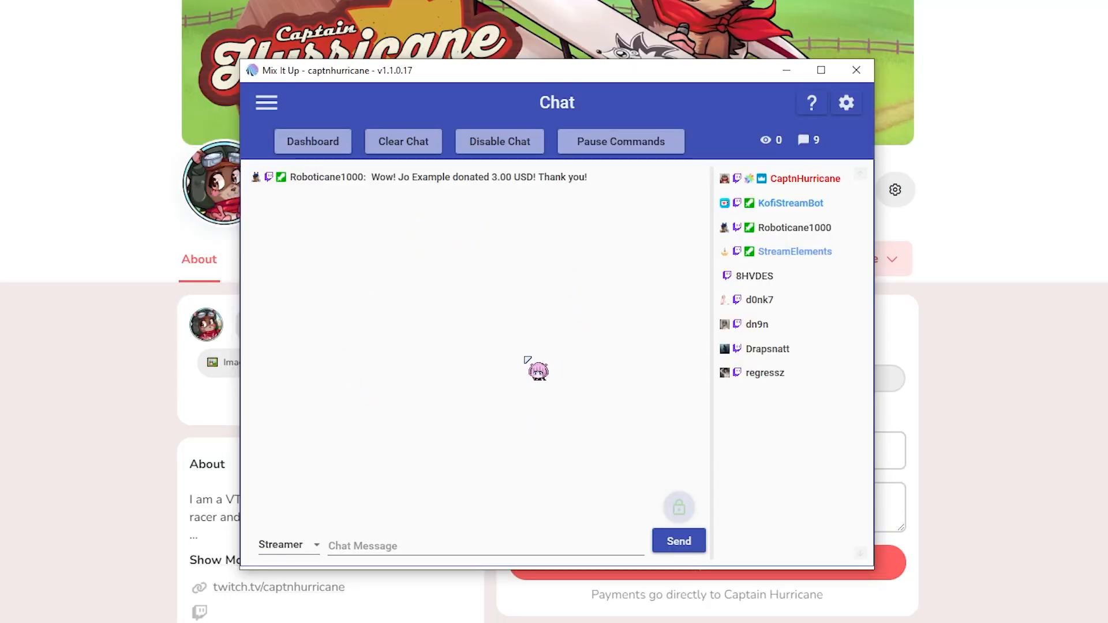
{"action": "mouse_move", "coordinate": [293, 113]}
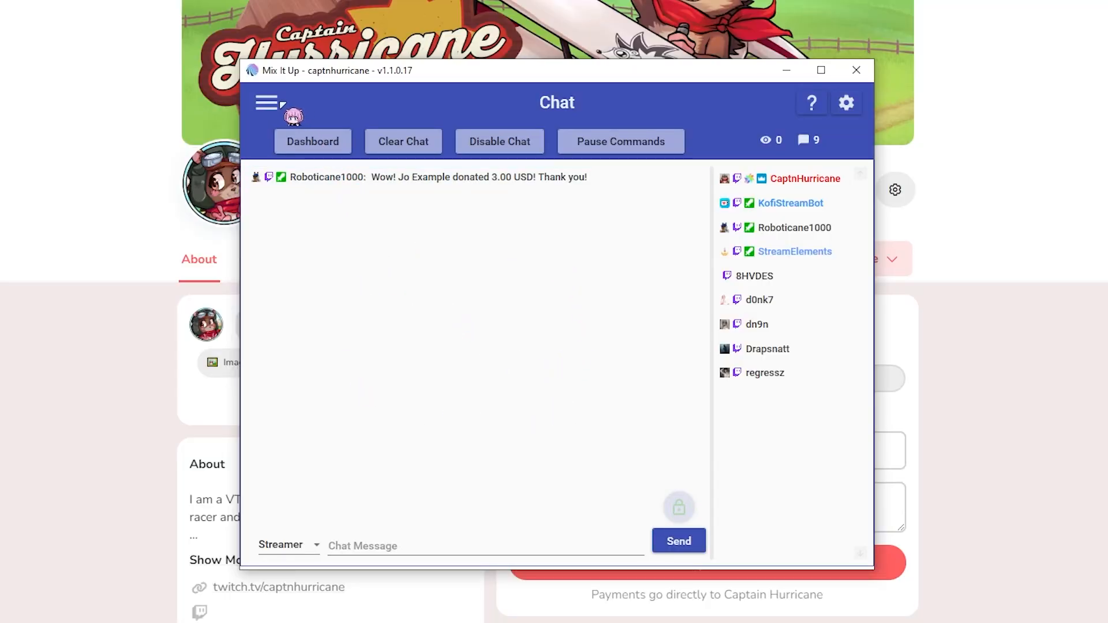
- Switch Mix It Up from chat to the Webhooks page listing the Ko-Fi alert webhook
{"action": "left_click", "coordinate": [267, 103]}
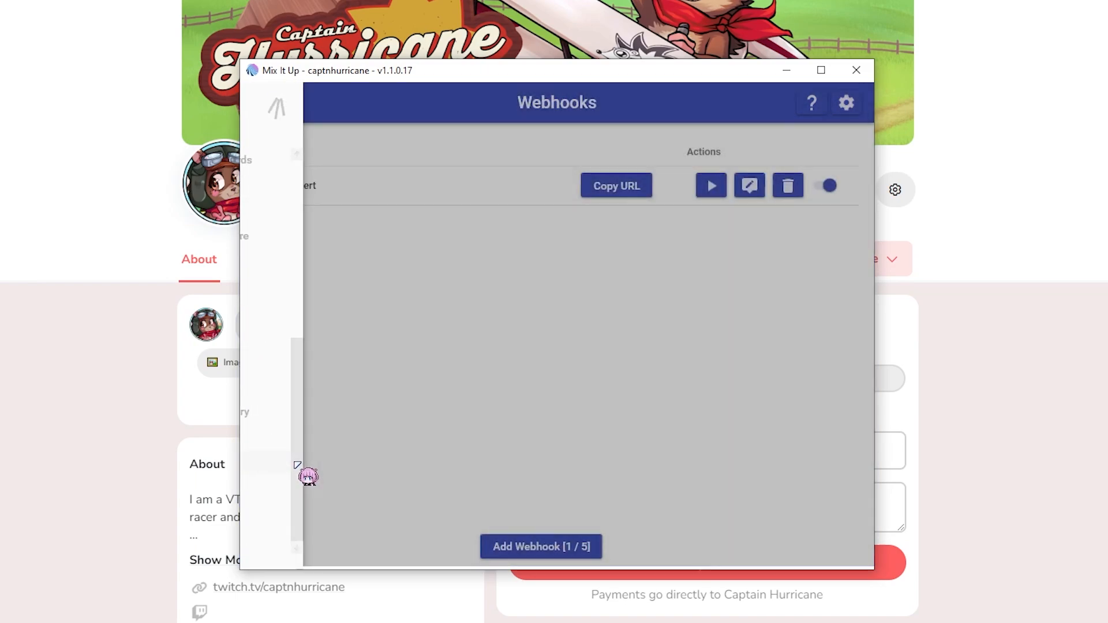
{"action": "left_click", "coordinate": [276, 108]}
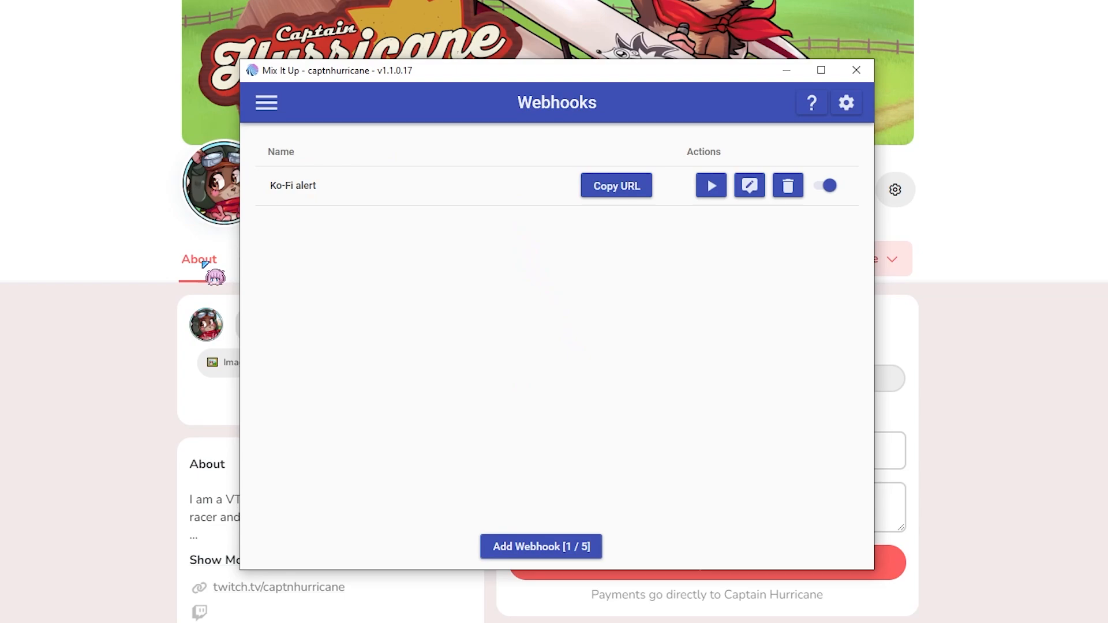
{"action": "mouse_move", "coordinate": [470, 240]}
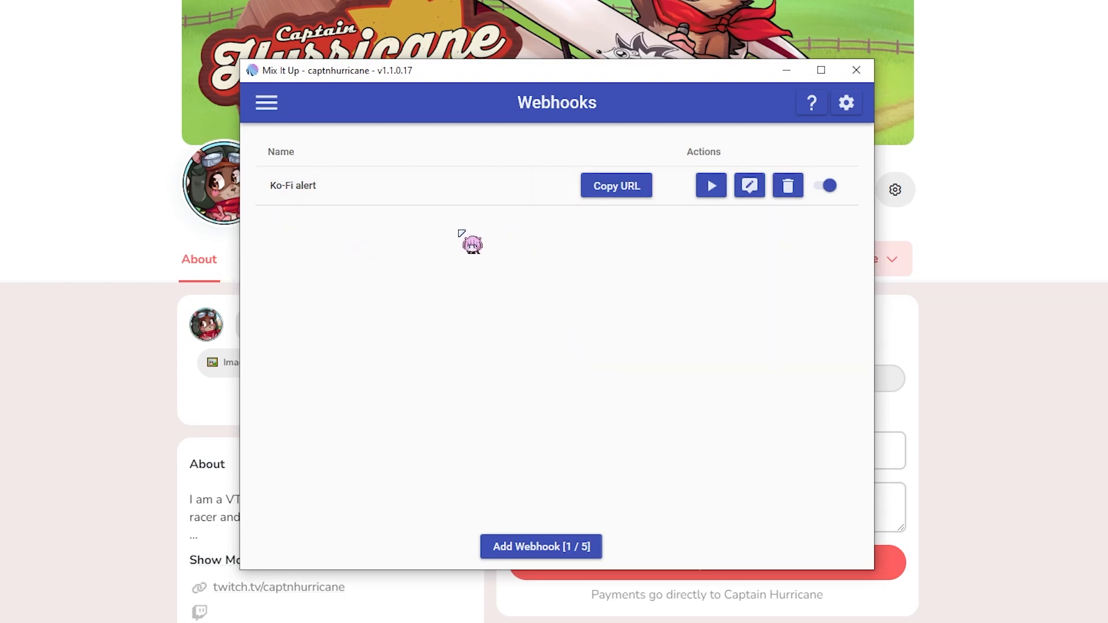
{"action": "mouse_move", "coordinate": [572, 452]}
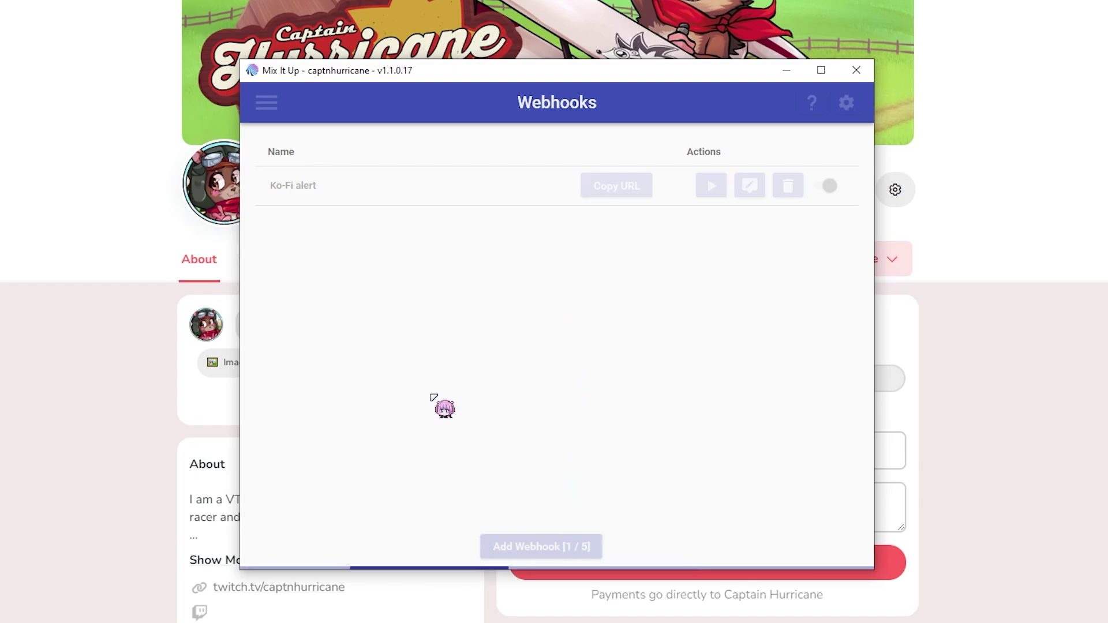
- Add a second webhook with a generated ID, bringing the count to 2 of 5
{"action": "left_click", "coordinate": [540, 546]}
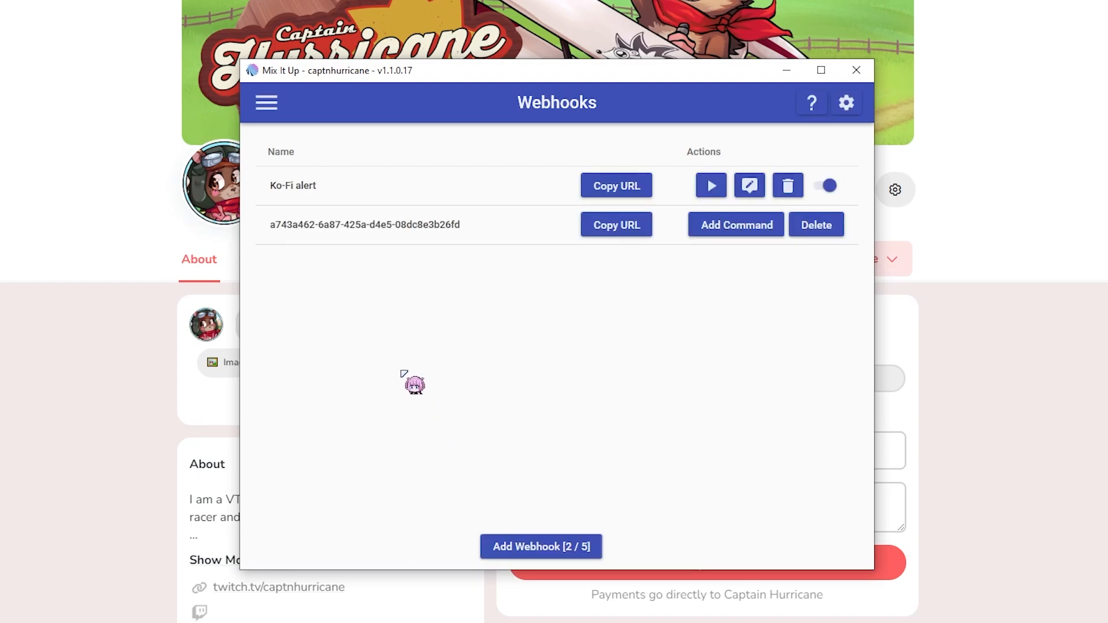
{"action": "mouse_move", "coordinate": [435, 243]}
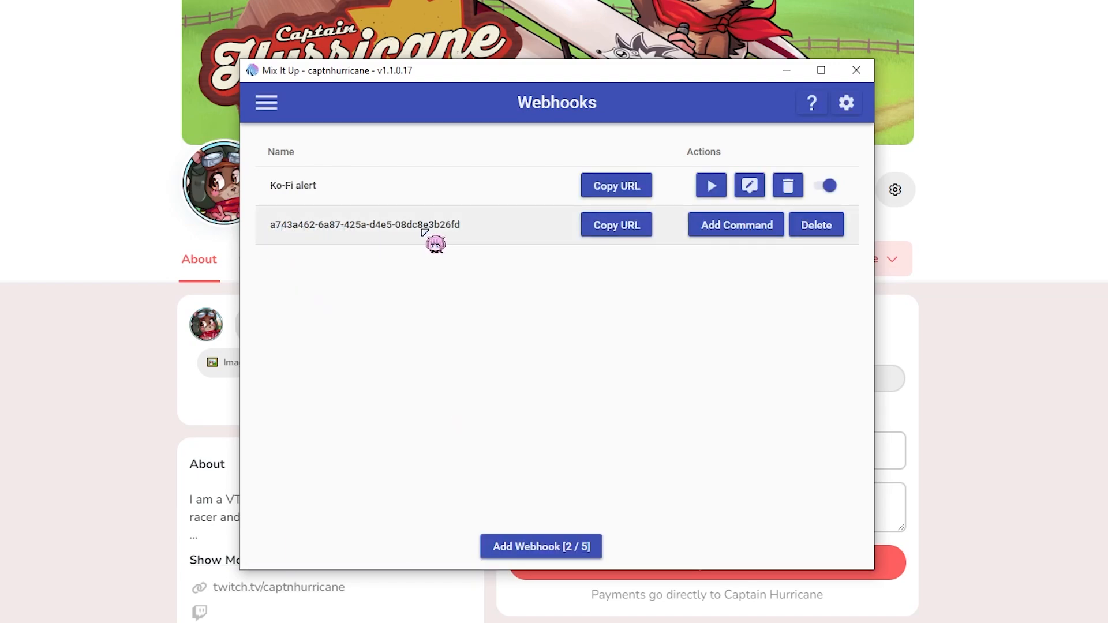
{"action": "mouse_move", "coordinate": [482, 245]}
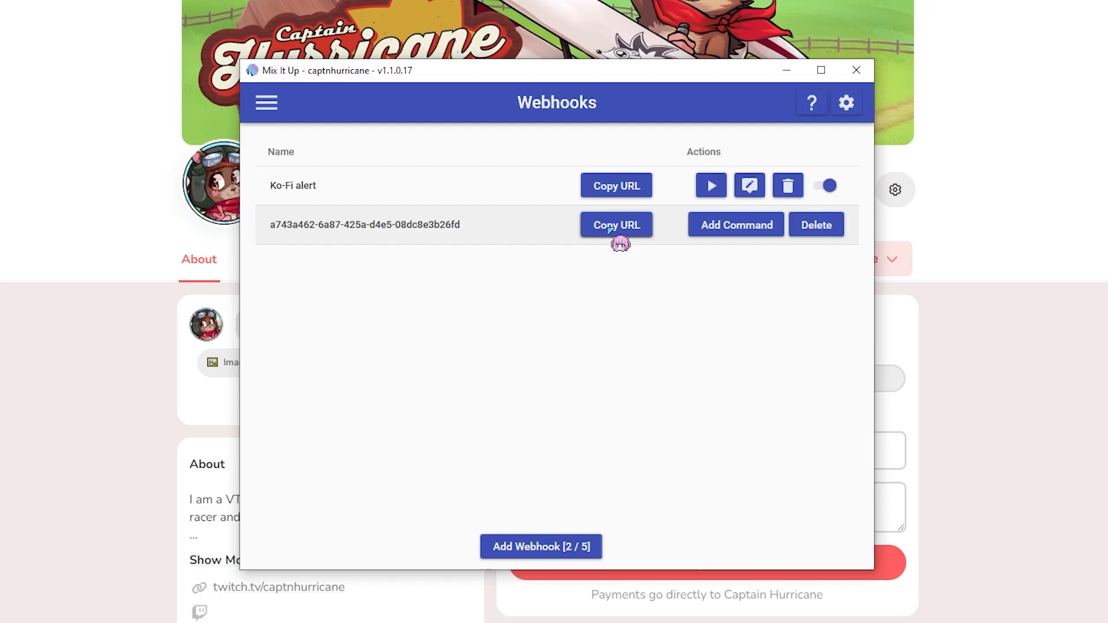
- Copy the new webhook URL, then reach Ko-fi account Settings with the extra sidebar entries revealed
{"action": "left_click", "coordinate": [855, 71]}
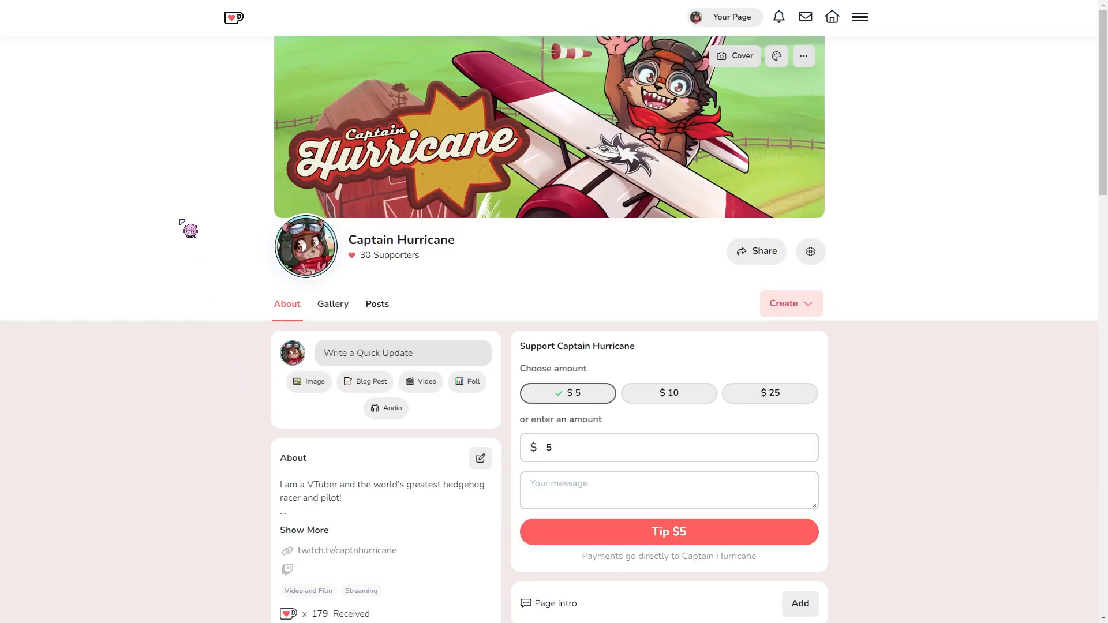
{"action": "mouse_move", "coordinate": [875, 46]}
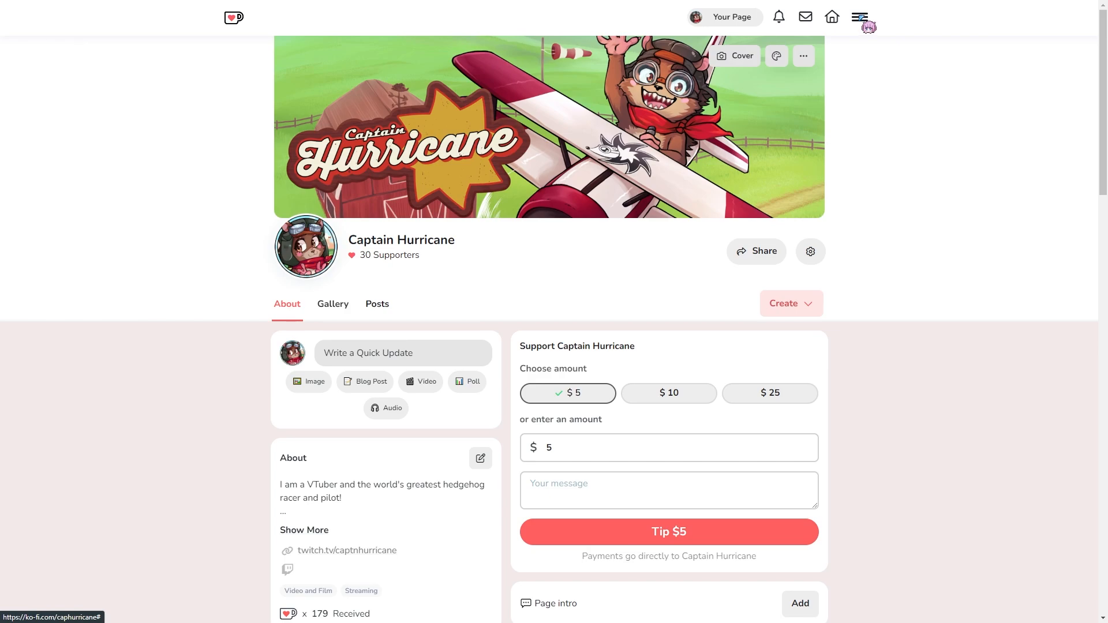
{"action": "left_click", "coordinate": [859, 16]}
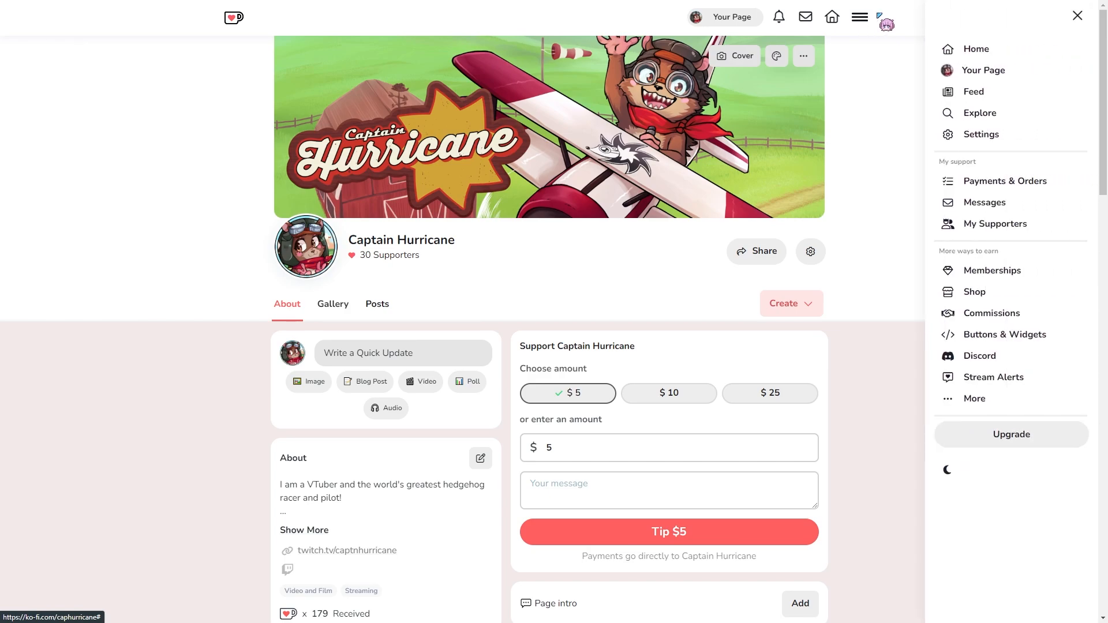
{"action": "left_click", "coordinate": [980, 134]}
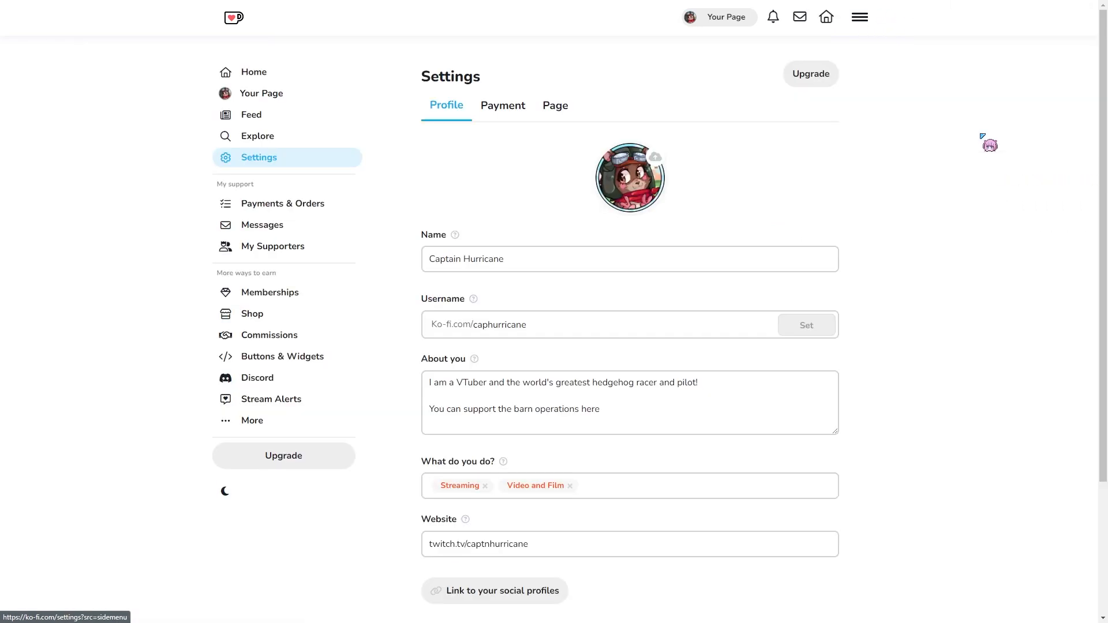
{"action": "mouse_move", "coordinate": [257, 136]}
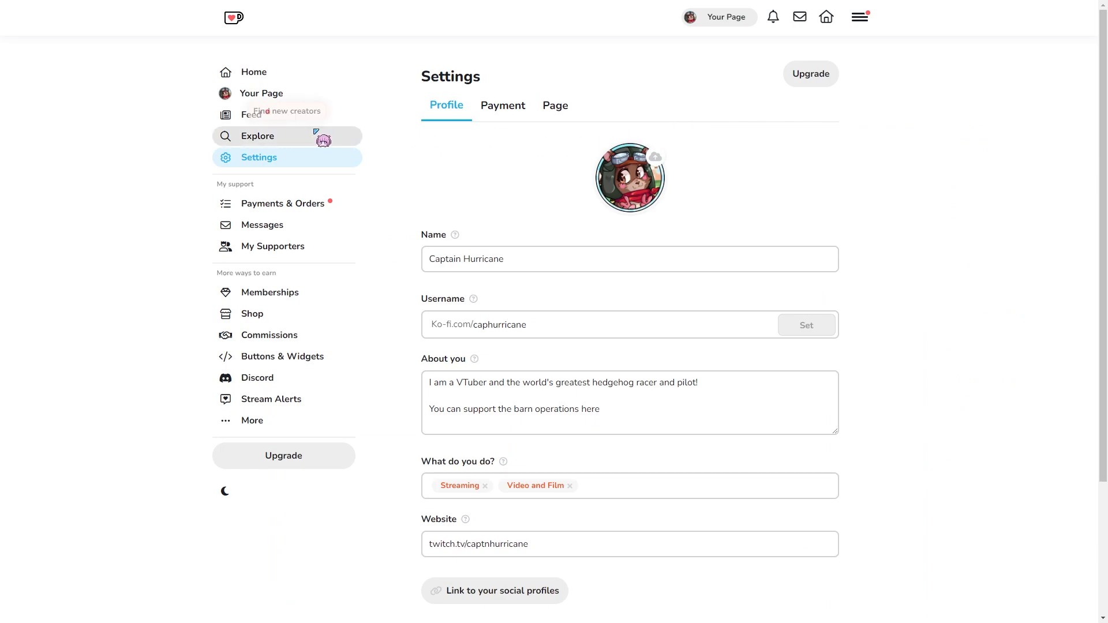
{"action": "left_click", "coordinate": [251, 420]}
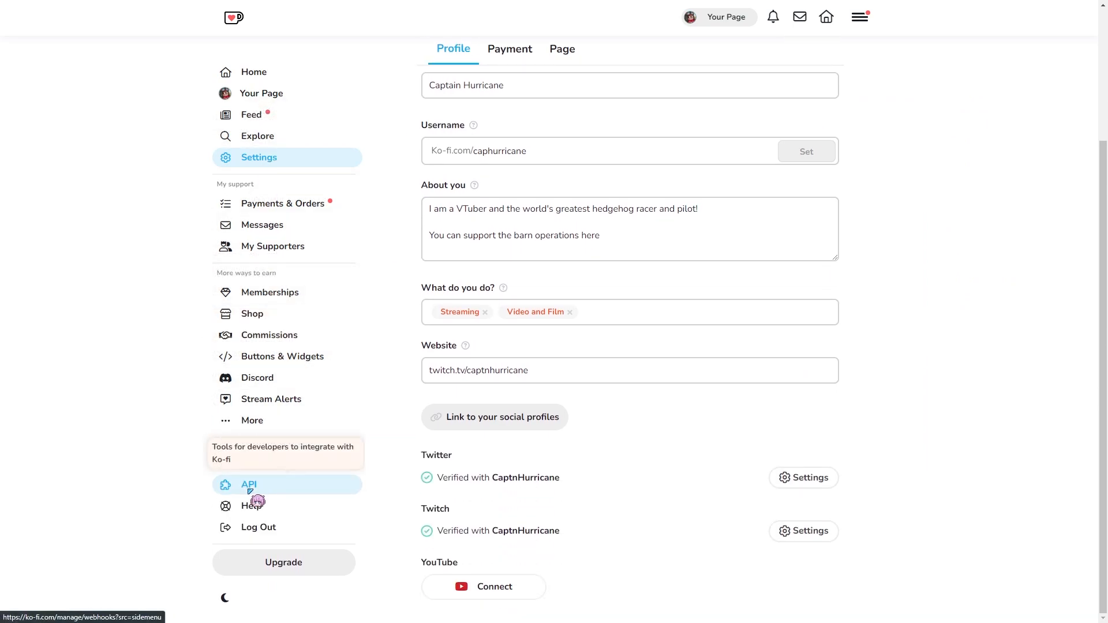
- Go to Ko-fi's API page and paste the copied webhook URL into the Webhook URL field
{"action": "left_click", "coordinate": [248, 483]}
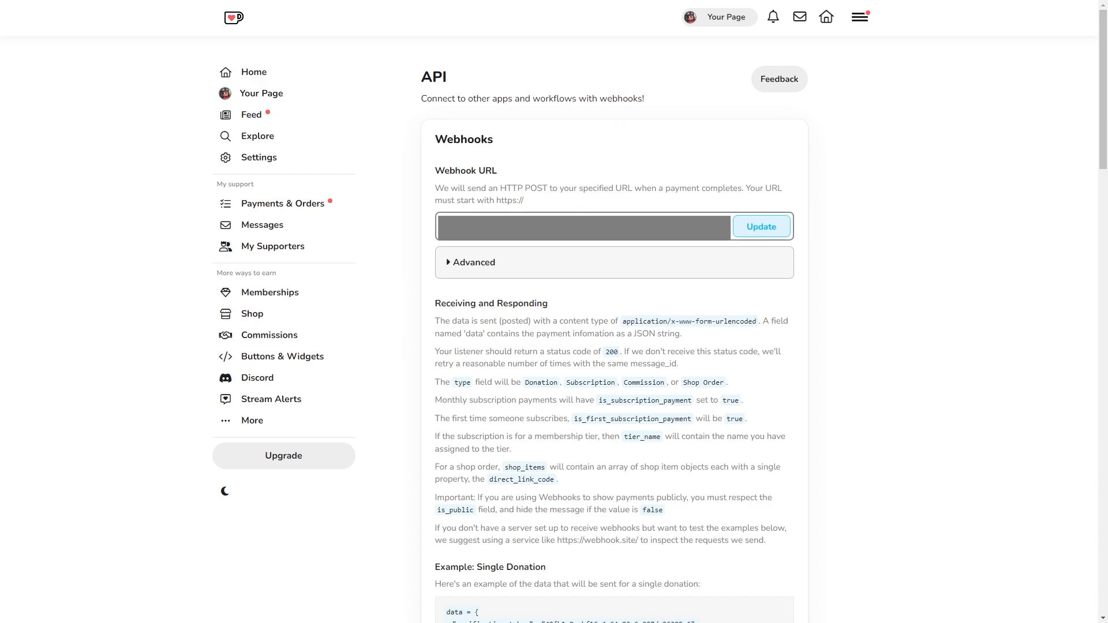
{"action": "right_click", "coordinate": [581, 227]}
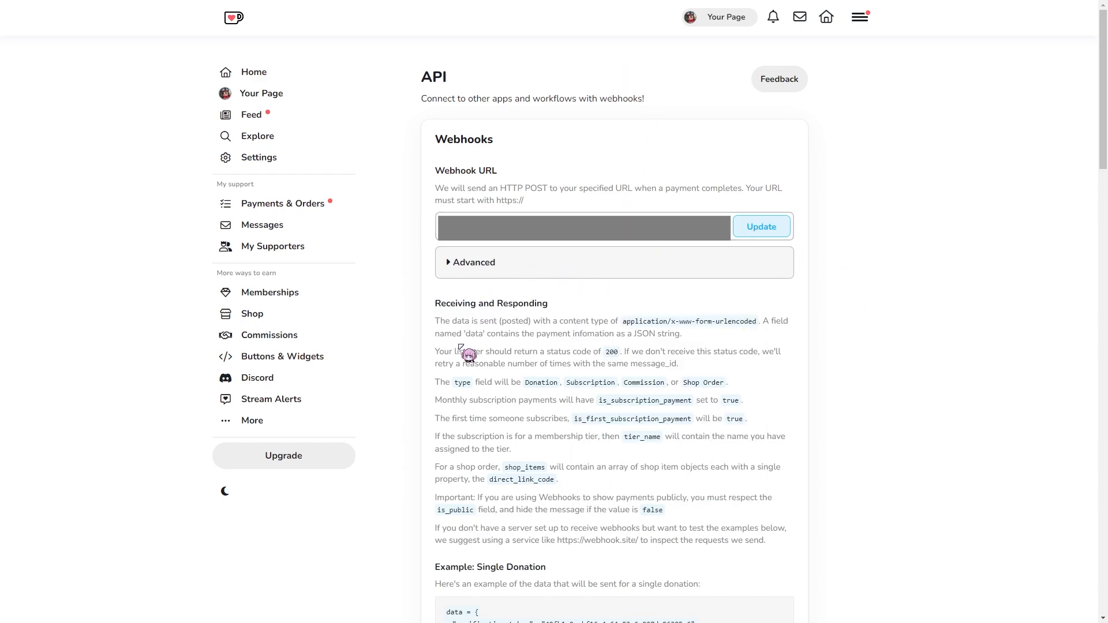
{"action": "mouse_move", "coordinate": [484, 386]}
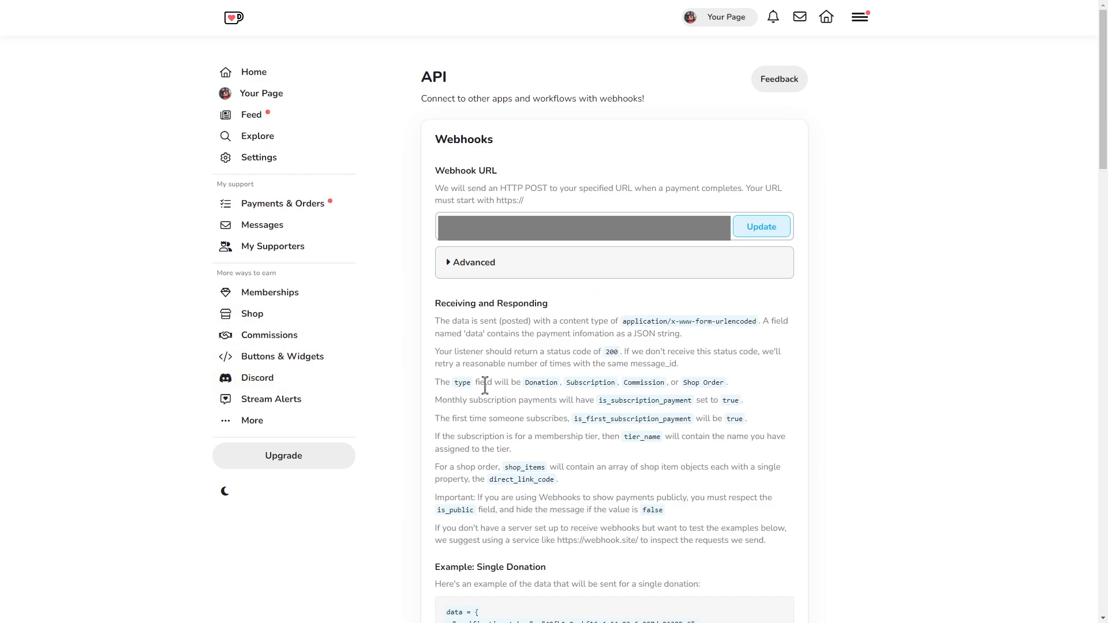
{"action": "mouse_move", "coordinate": [565, 423]}
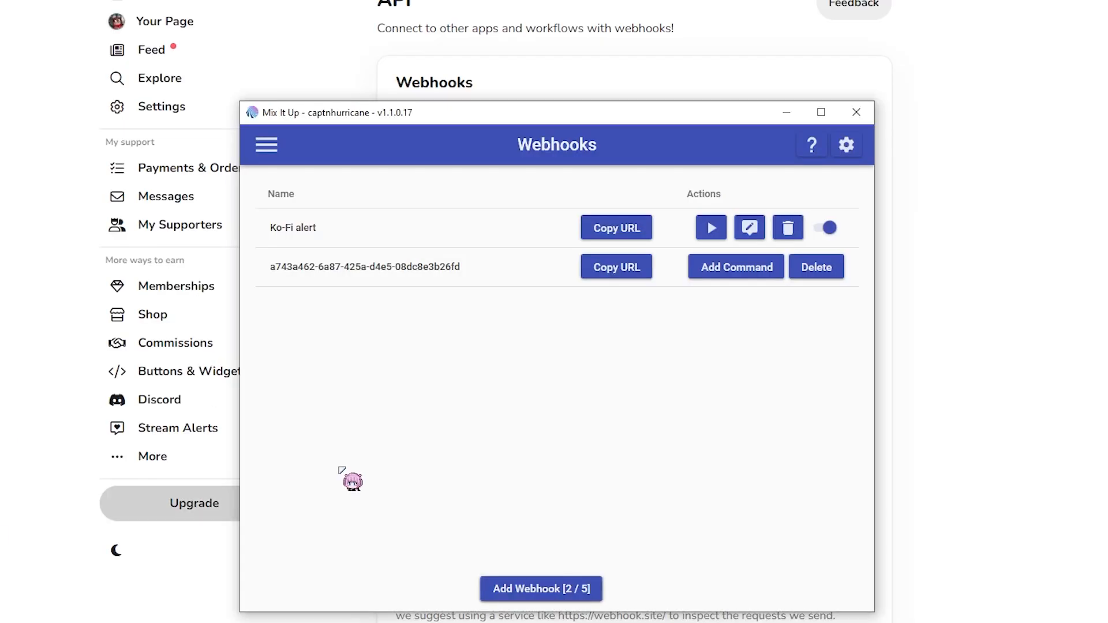
{"action": "mouse_move", "coordinate": [726, 345]}
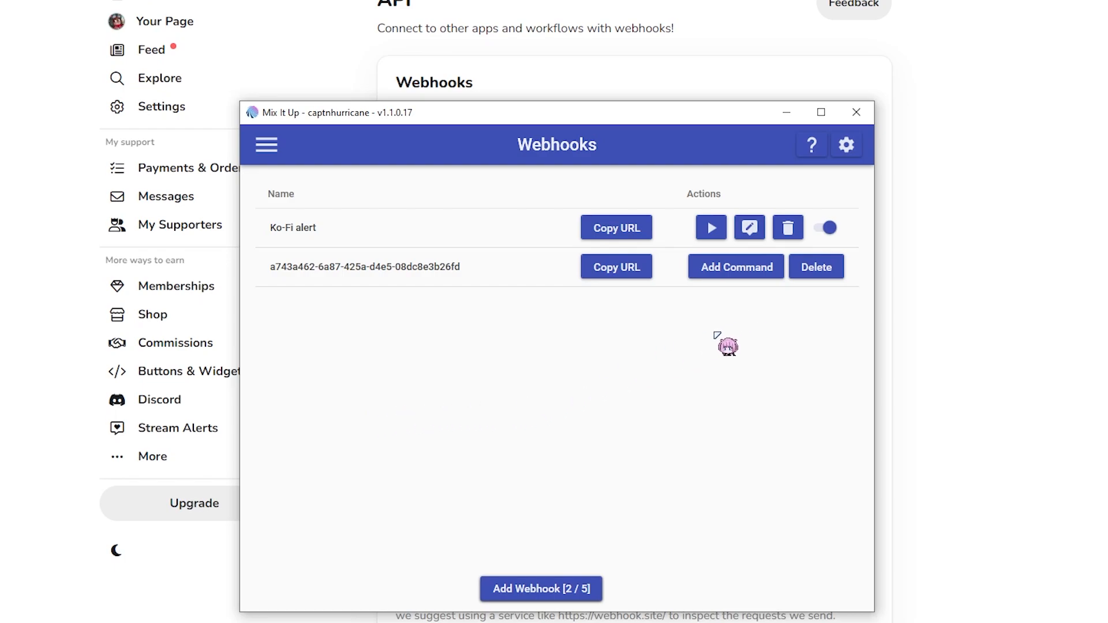
{"action": "mouse_move", "coordinate": [748, 227]}
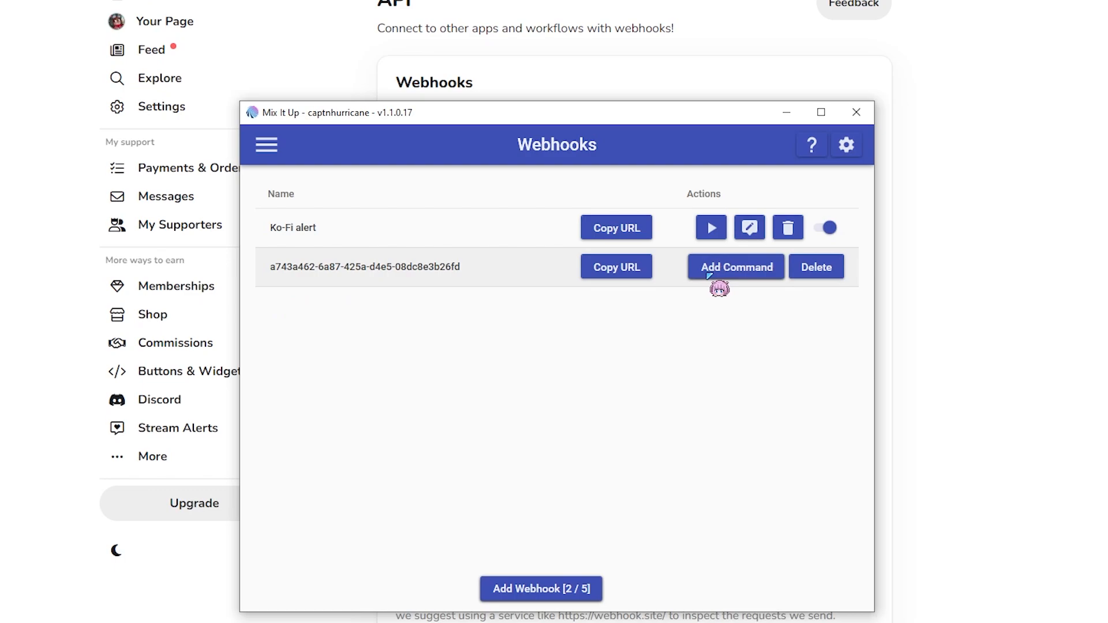
- Start a command for the new webhook, view its empty JSON map, then discard it unchanged
{"action": "left_click", "coordinate": [735, 267]}
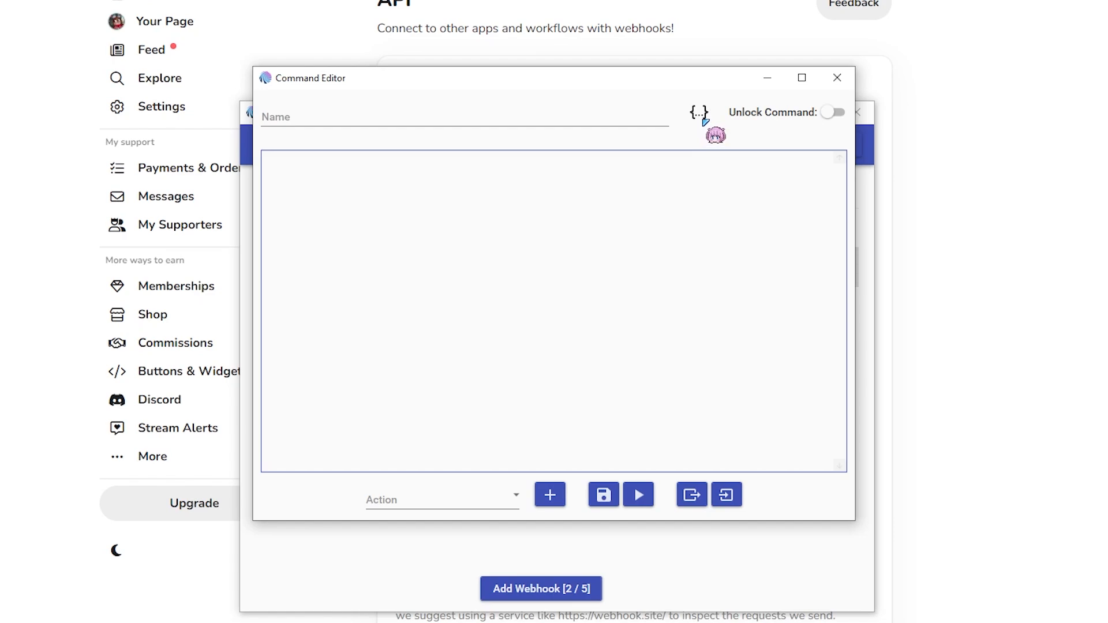
{"action": "left_click", "coordinate": [698, 113]}
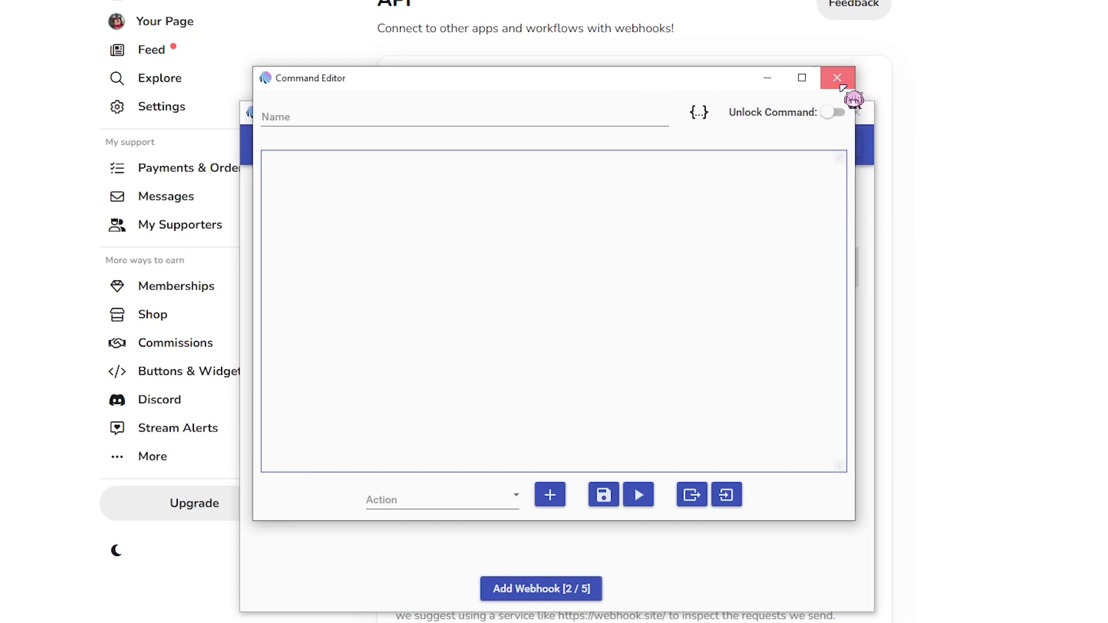
{"action": "left_click", "coordinate": [838, 78]}
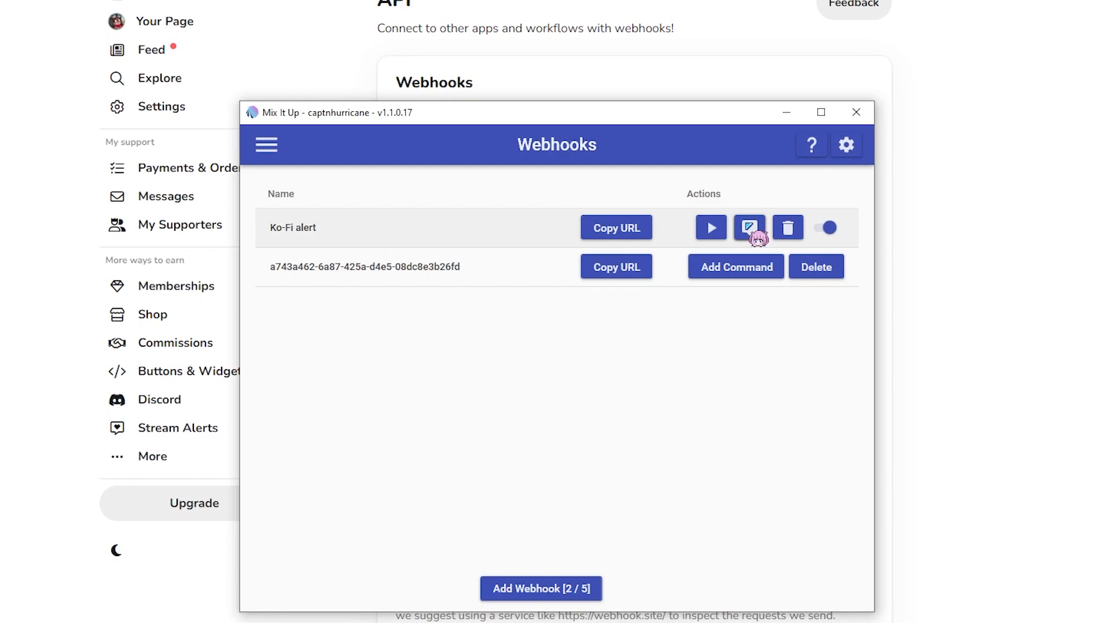
- Edit the Ko-Fi alert command showing JSON pairs for type, amount, from_name, currency and message
{"action": "left_click", "coordinate": [748, 227]}
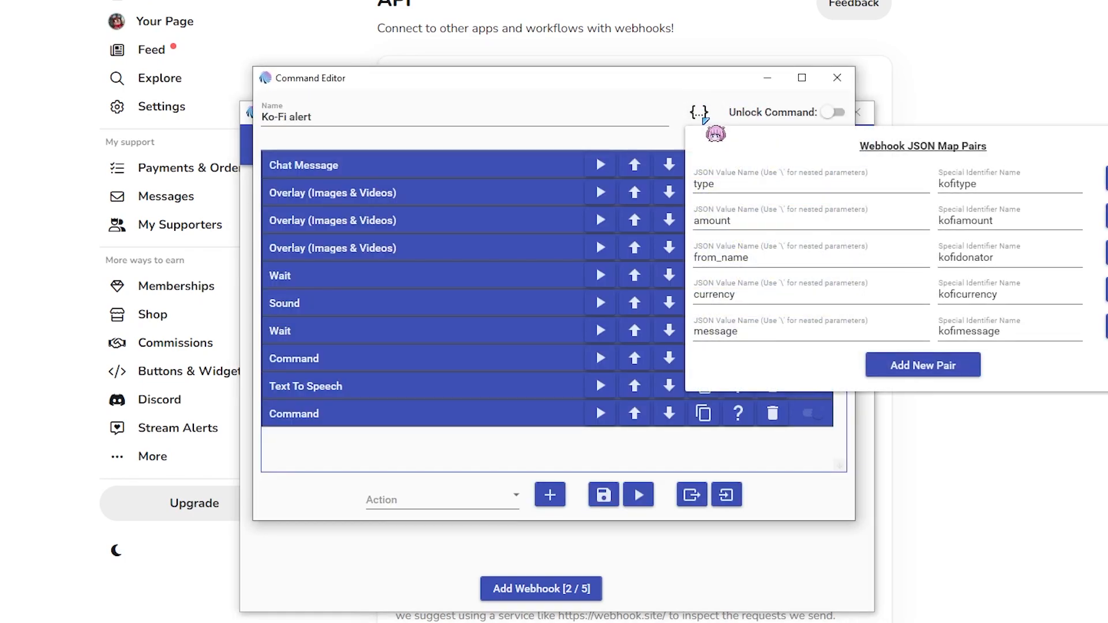
{"action": "mouse_move", "coordinate": [925, 190]}
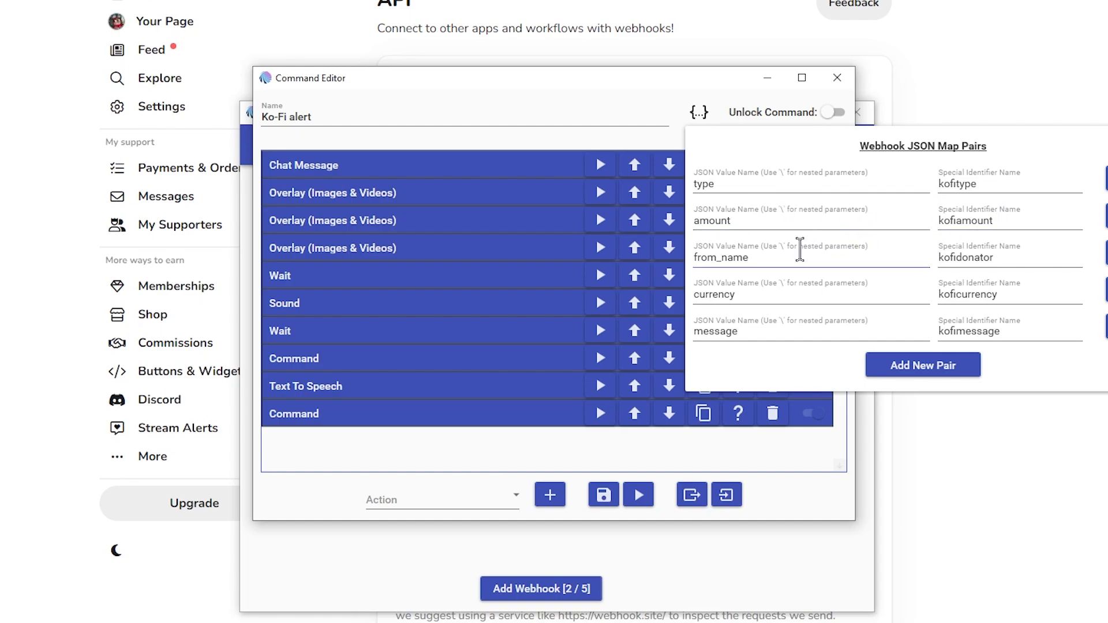
{"action": "mouse_move", "coordinate": [782, 260]}
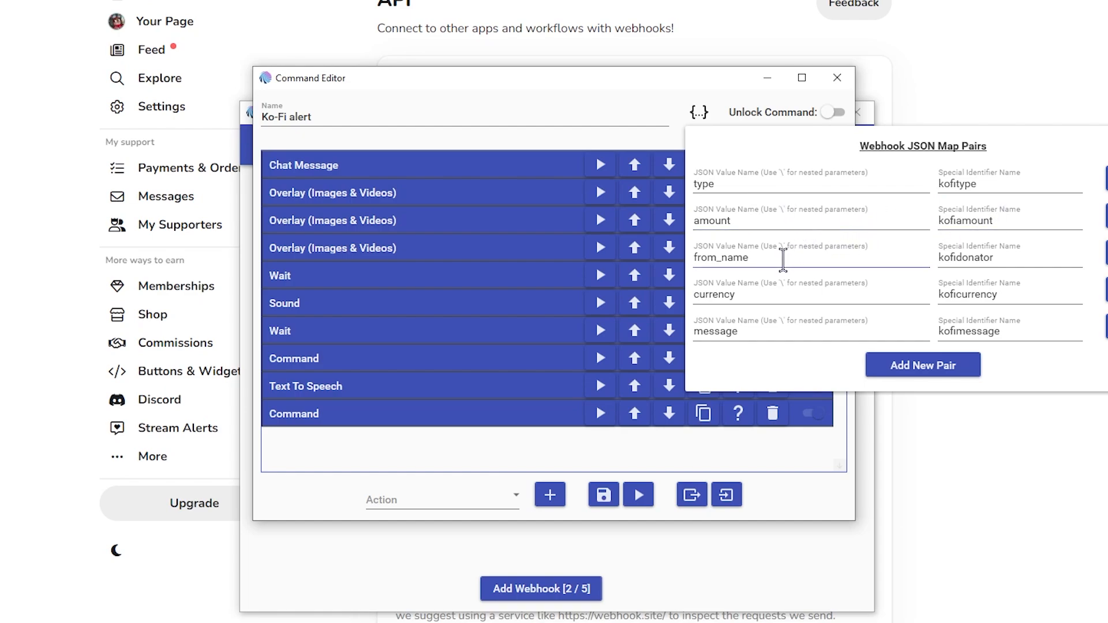
{"action": "mouse_move", "coordinate": [958, 269]}
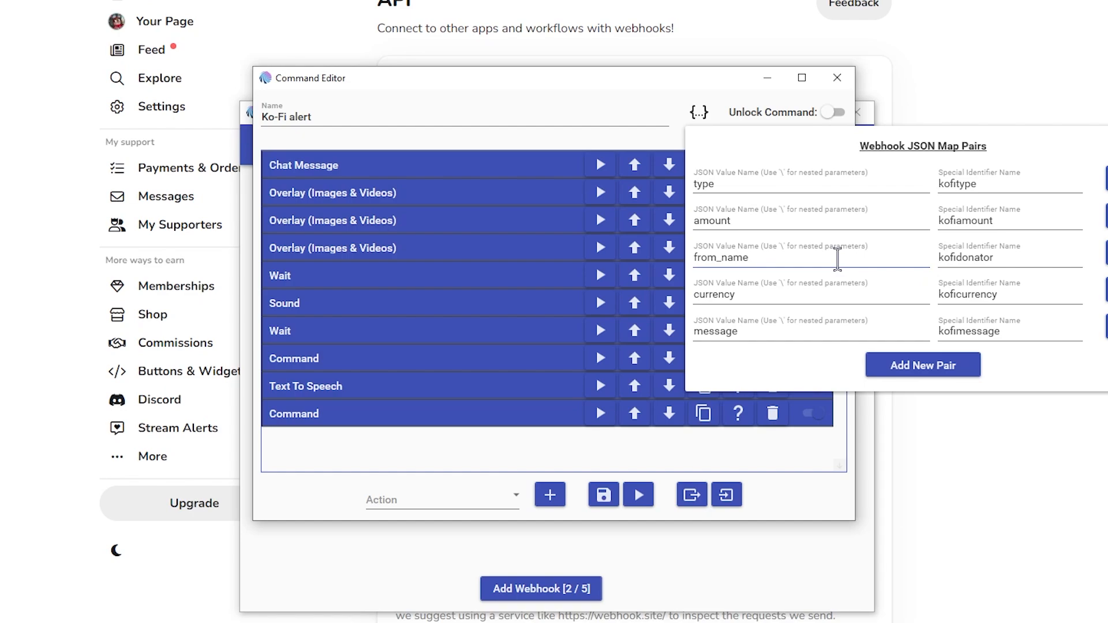
{"action": "mouse_move", "coordinate": [774, 294]}
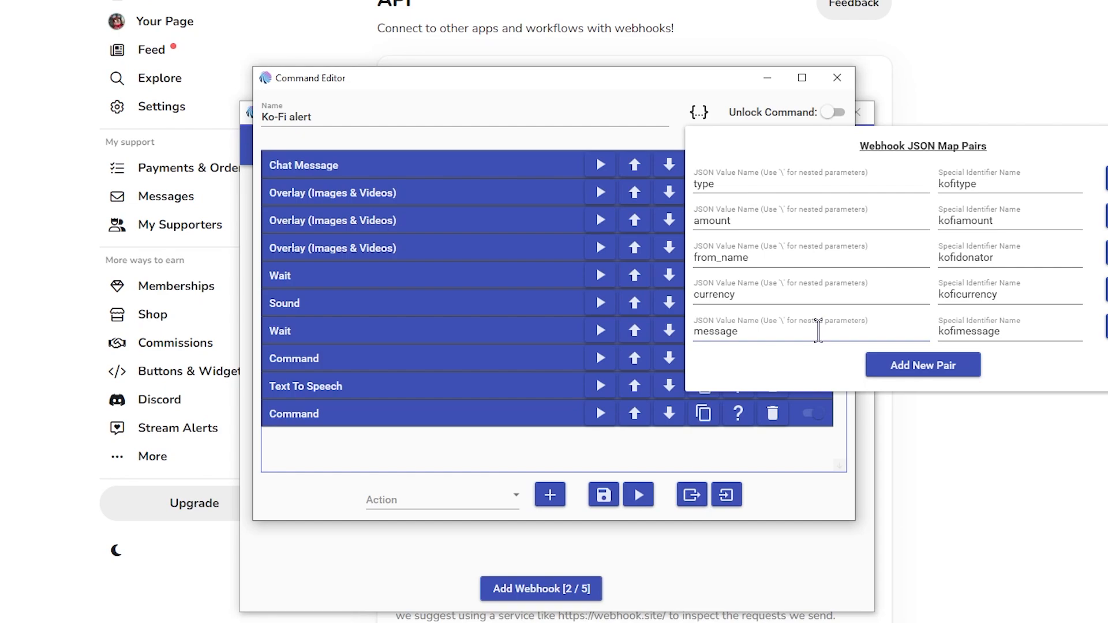
{"action": "mouse_move", "coordinate": [1030, 243]}
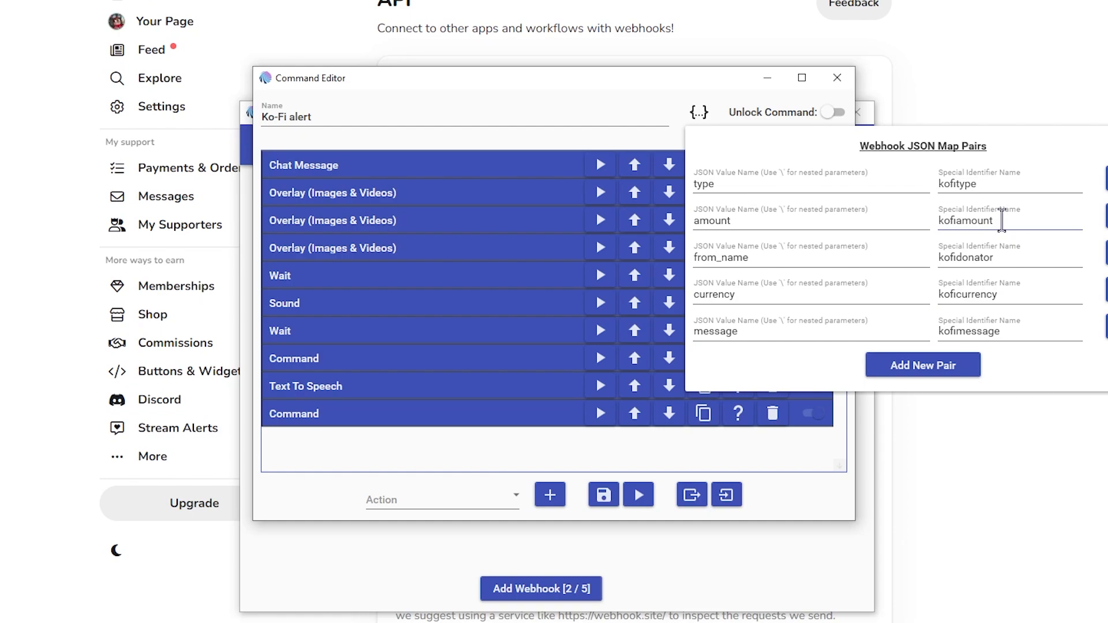
{"action": "mouse_move", "coordinate": [1011, 283]}
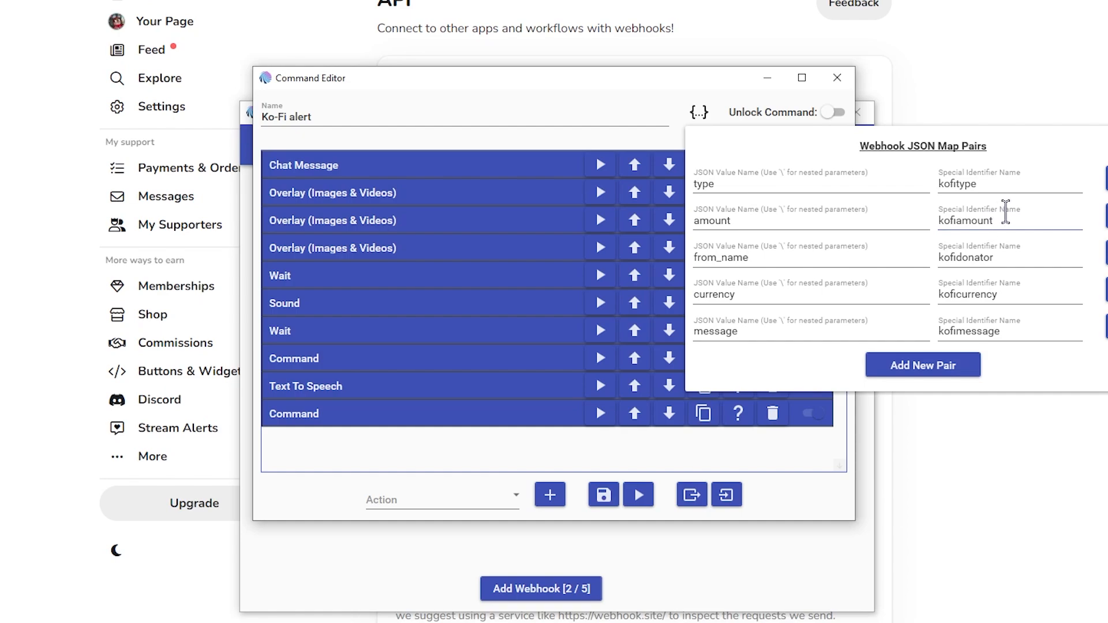
{"action": "mouse_move", "coordinate": [1011, 213]}
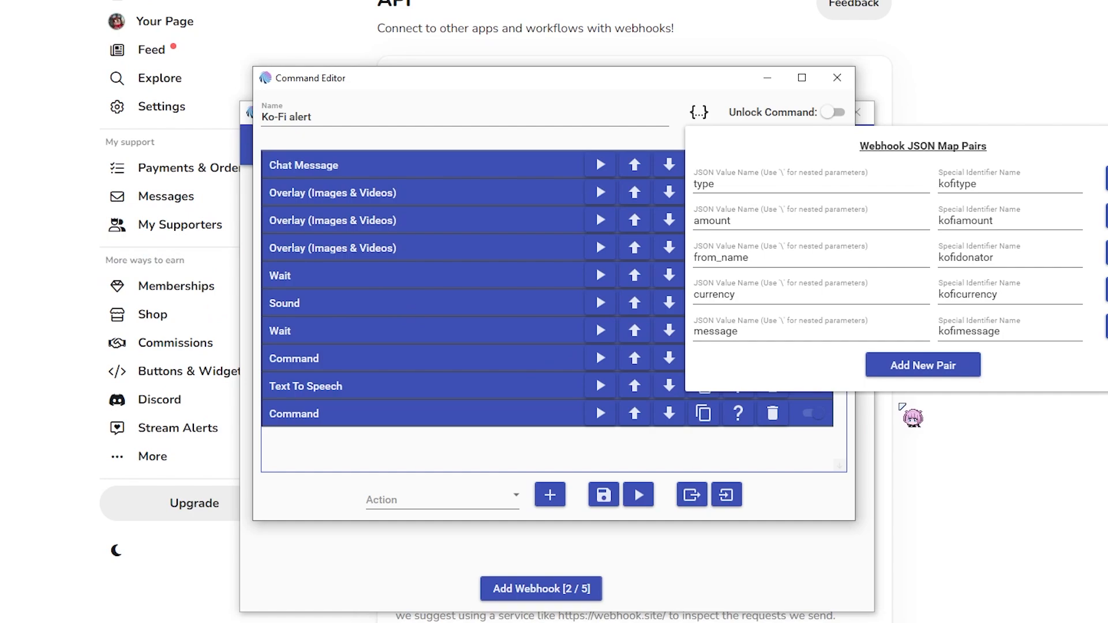
{"action": "mouse_move", "coordinate": [869, 499]}
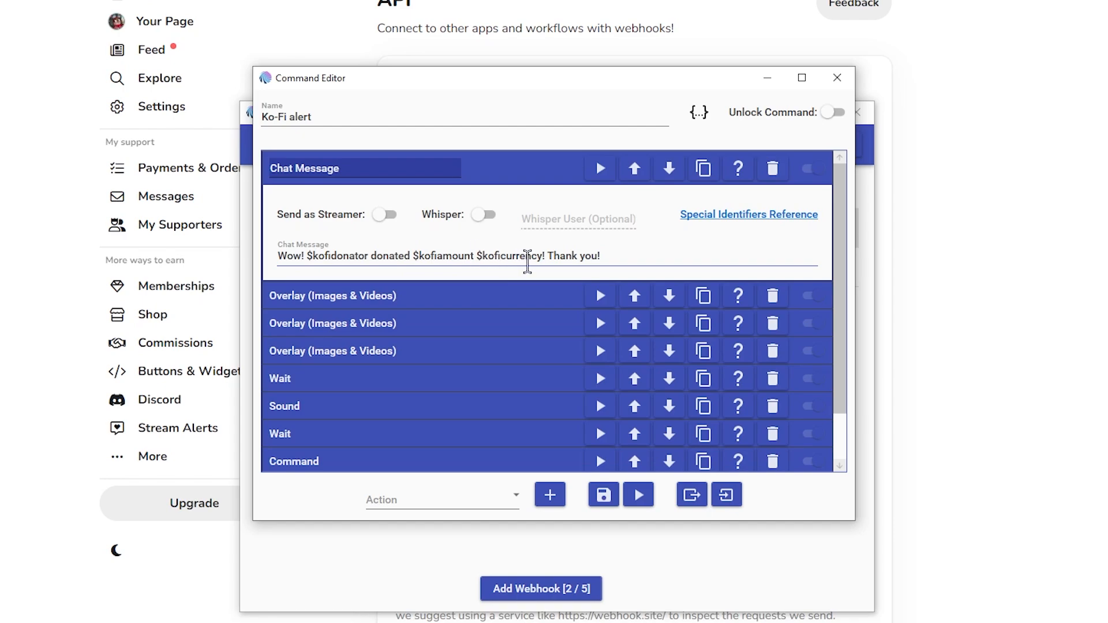
{"action": "mouse_move", "coordinate": [526, 267]}
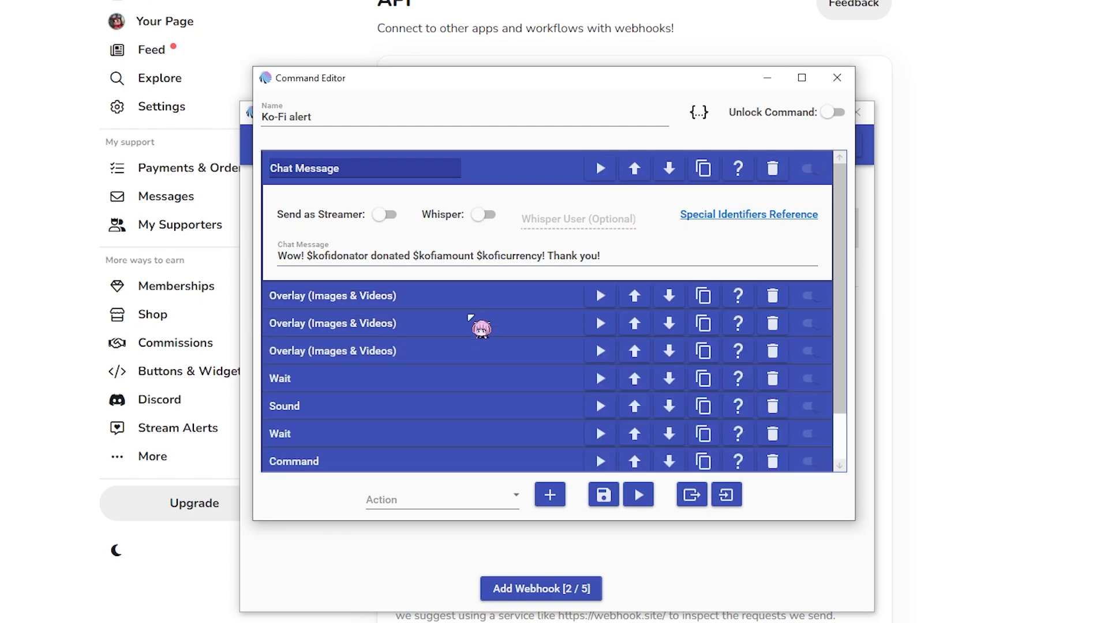
- Review the Text To Speech action announcing the donation with kofi identifiers, then leave the editor
{"action": "scroll", "scroll_direction": "down", "scroll_amount": 3}
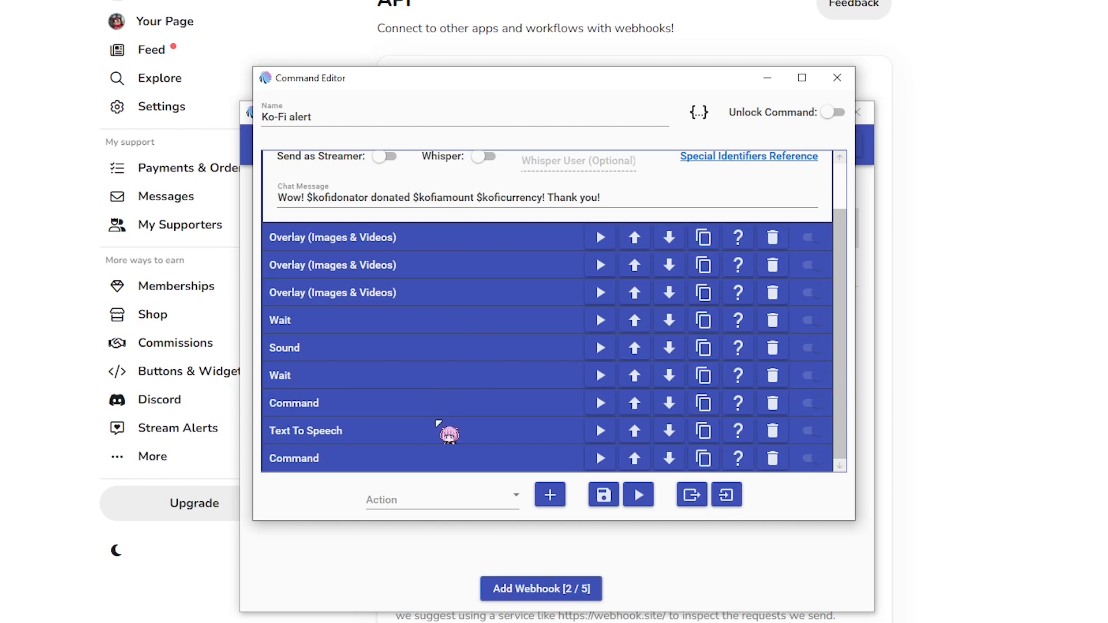
{"action": "left_click", "coordinate": [305, 431]}
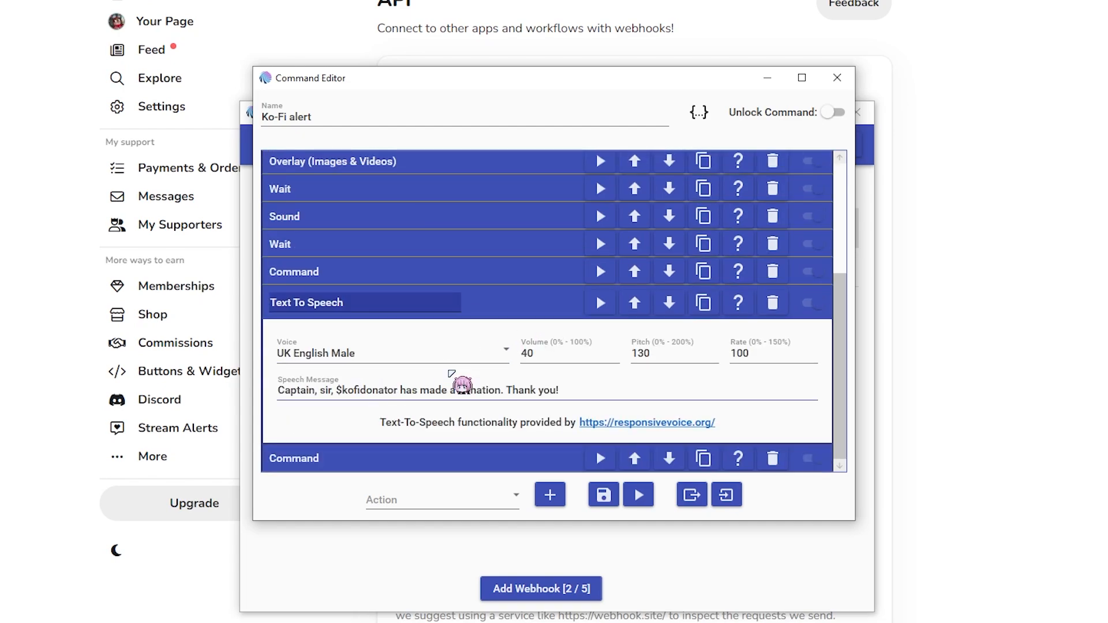
{"action": "scroll", "scroll_direction": "up", "scroll_amount": 3}
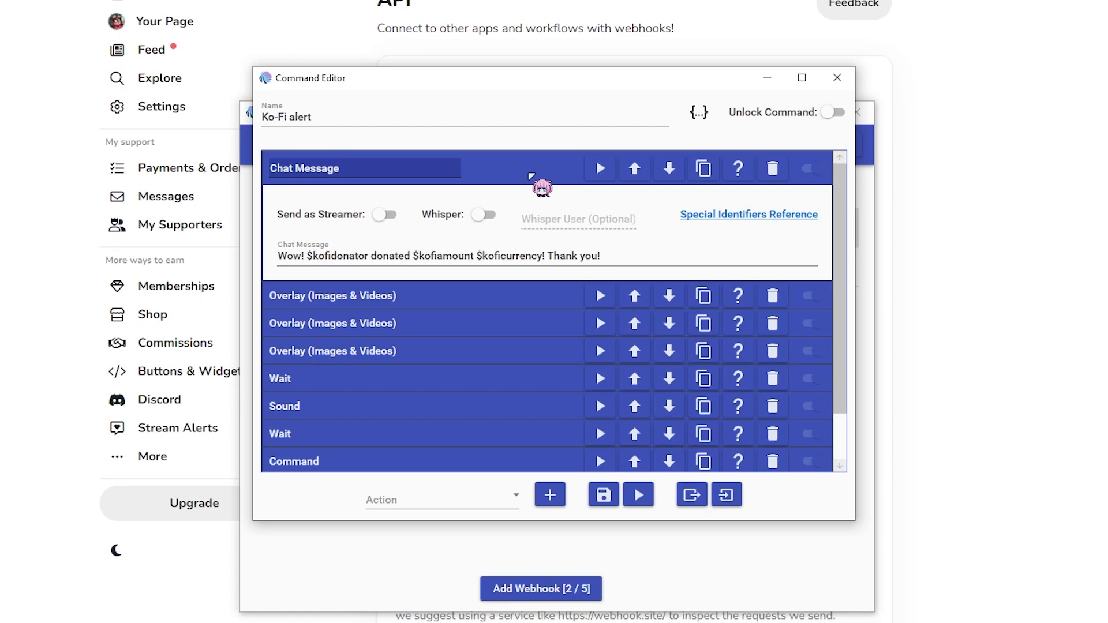
{"action": "left_click", "coordinate": [303, 169]}
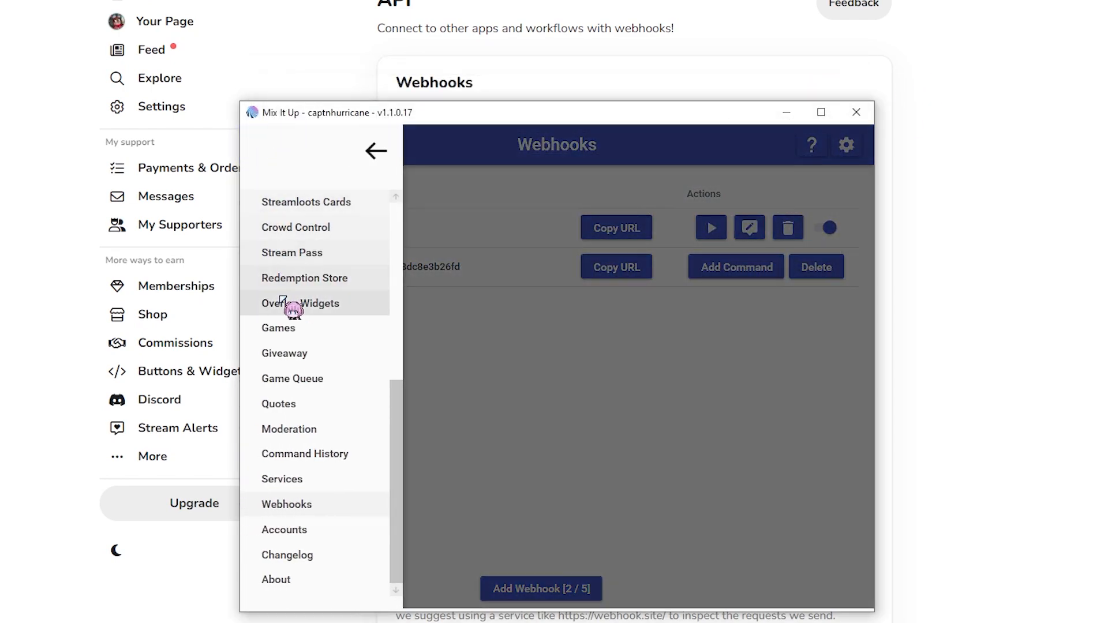
- Show the Services page with the connected Overlay service, its localhost URL and MixItUp source name
{"action": "left_click", "coordinate": [282, 478]}
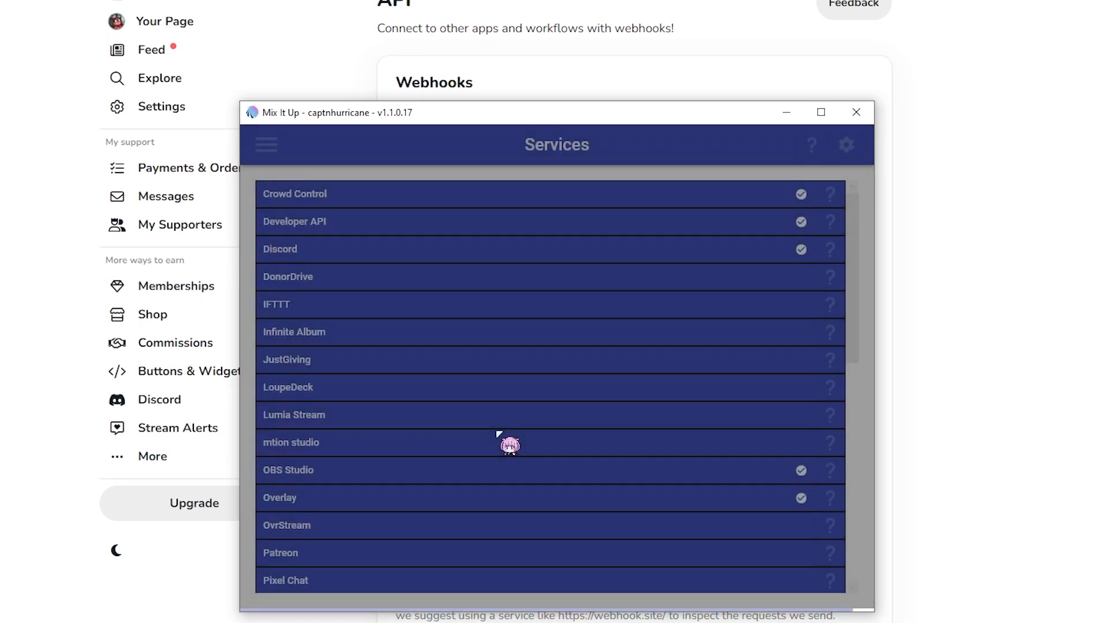
{"action": "scroll", "scroll_direction": "down", "scroll_amount": 3}
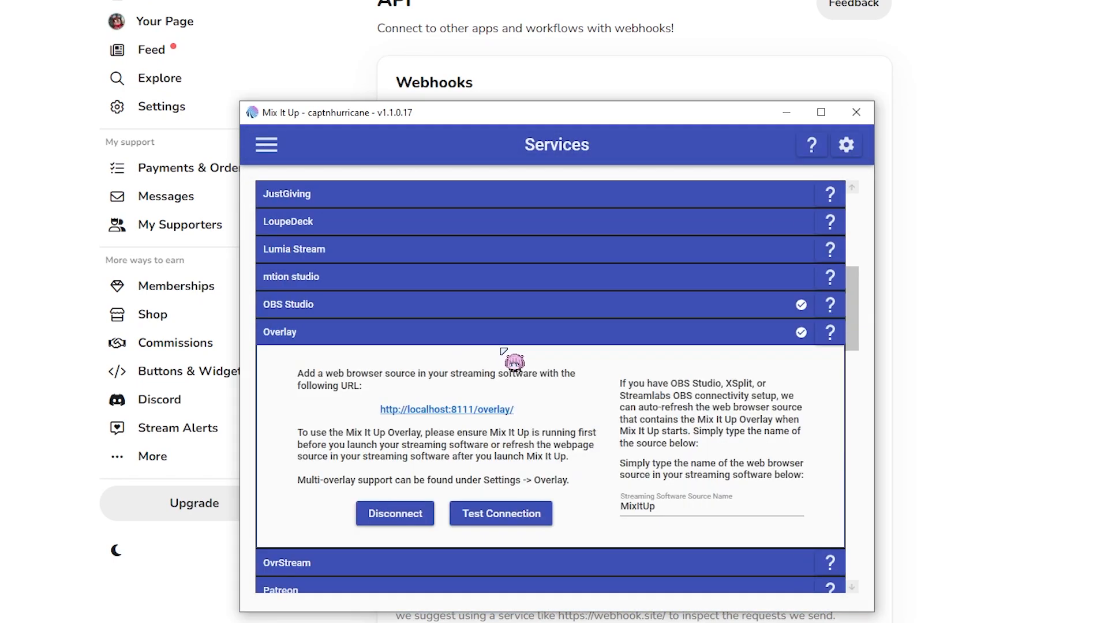
{"action": "mouse_move", "coordinate": [389, 463]}
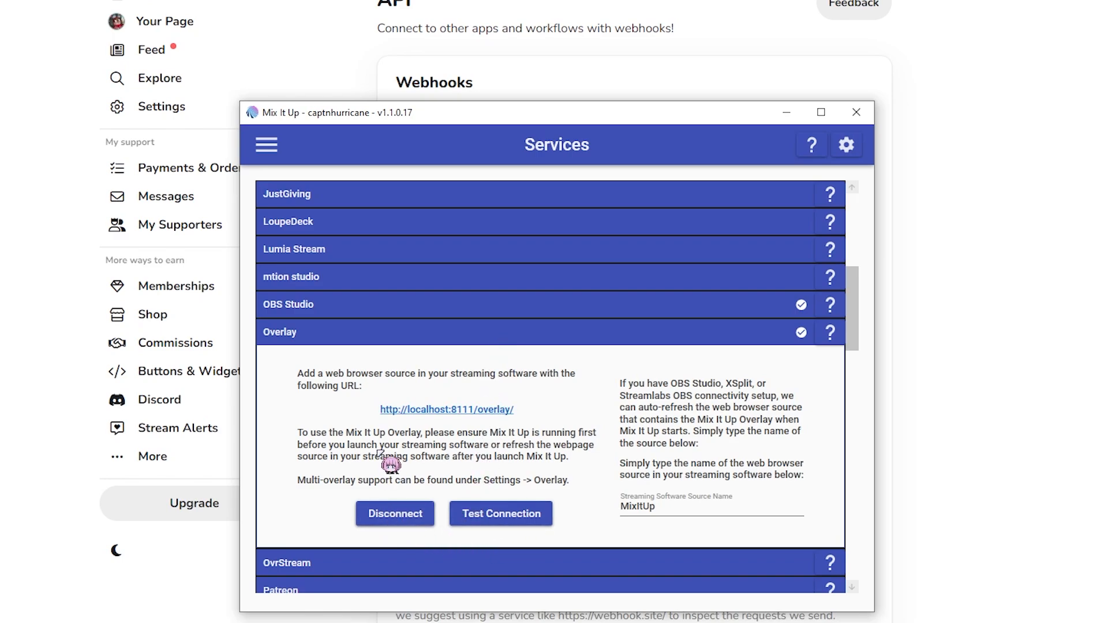
{"action": "mouse_move", "coordinate": [523, 346]}
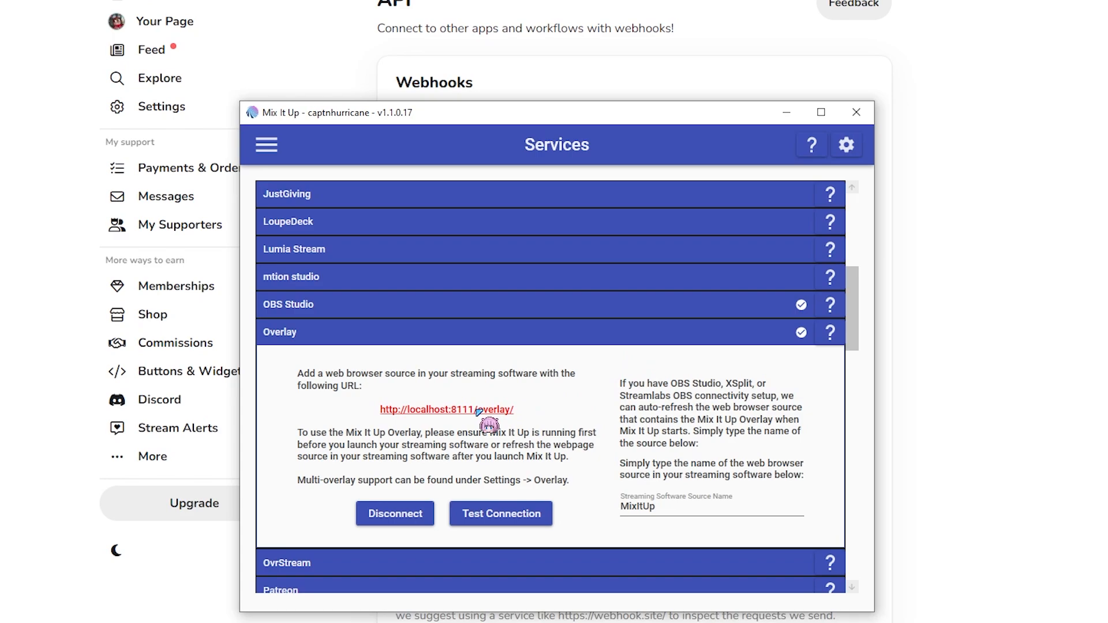
{"action": "mouse_move", "coordinate": [472, 443]}
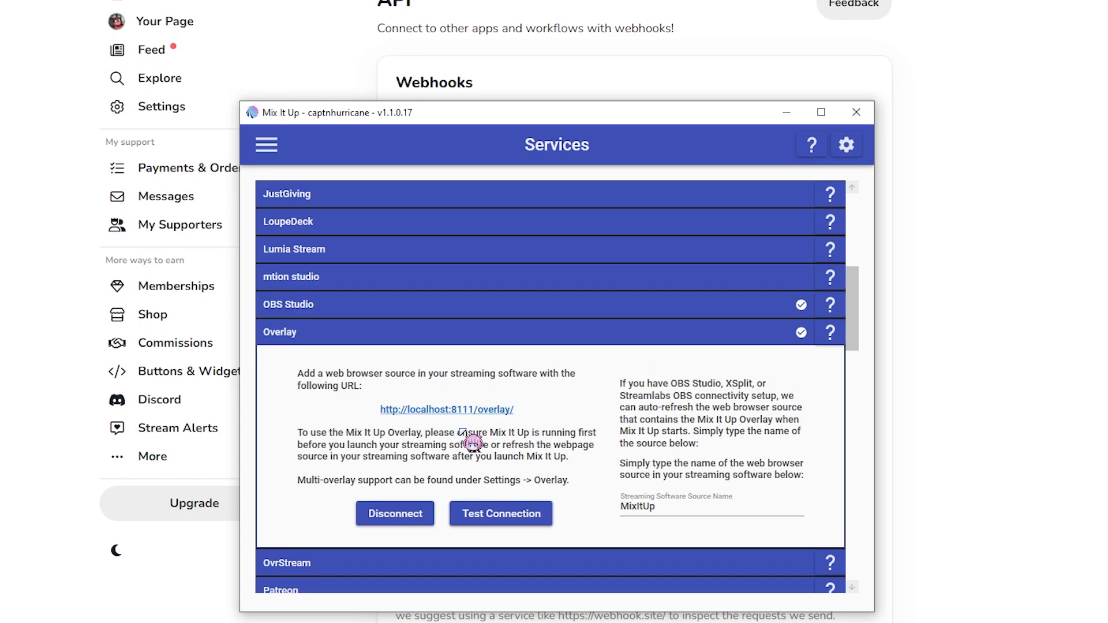